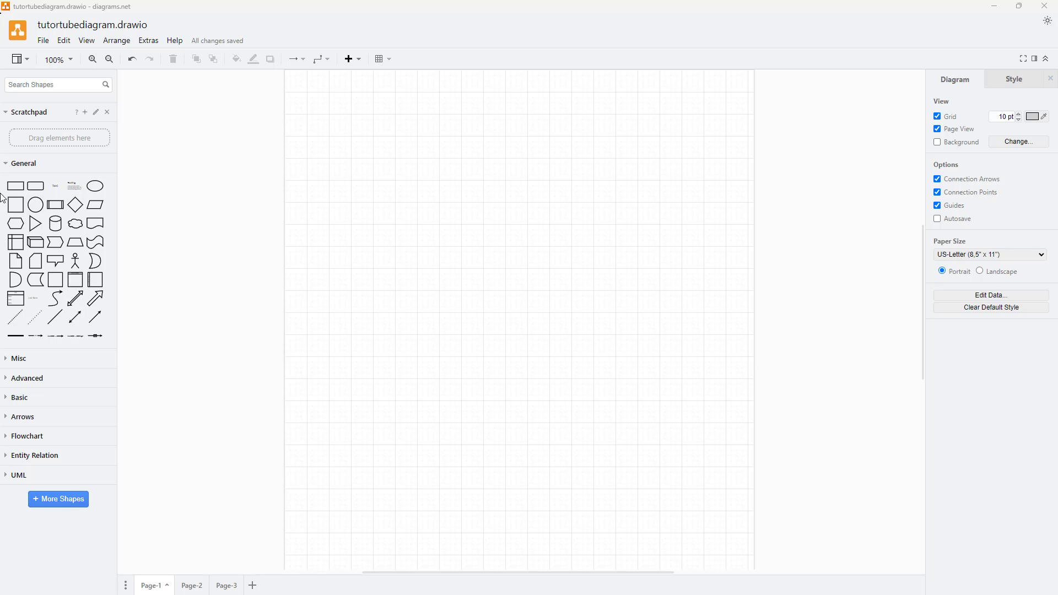
mouse_move(34, 242)
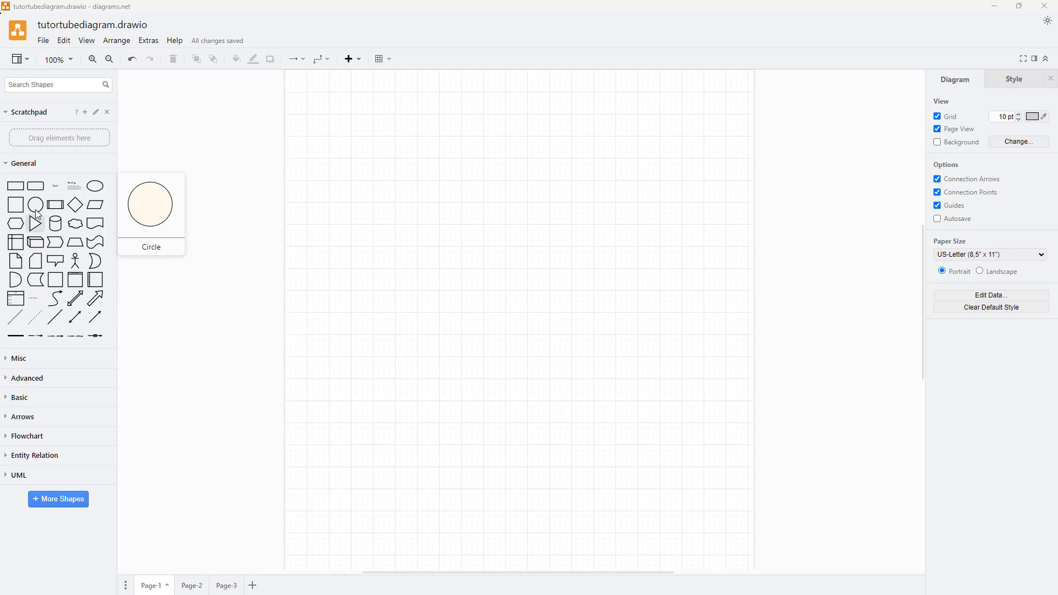
- Place a 200×200 square near the top of the page with a pill-shaped rounded rectangle below it
drag(15, 205, 406, 203)
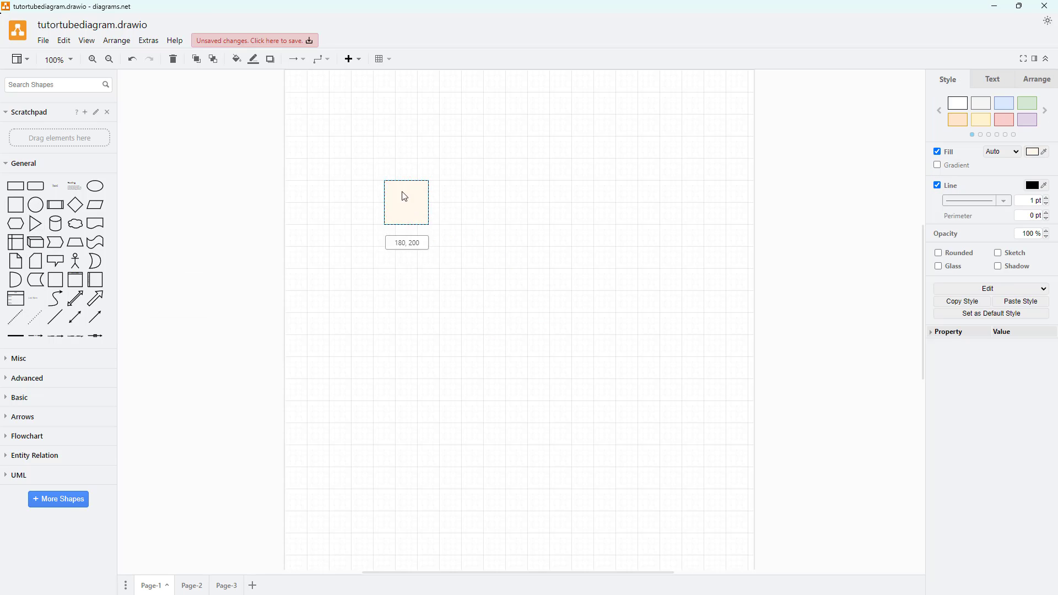
drag(429, 231, 456, 257)
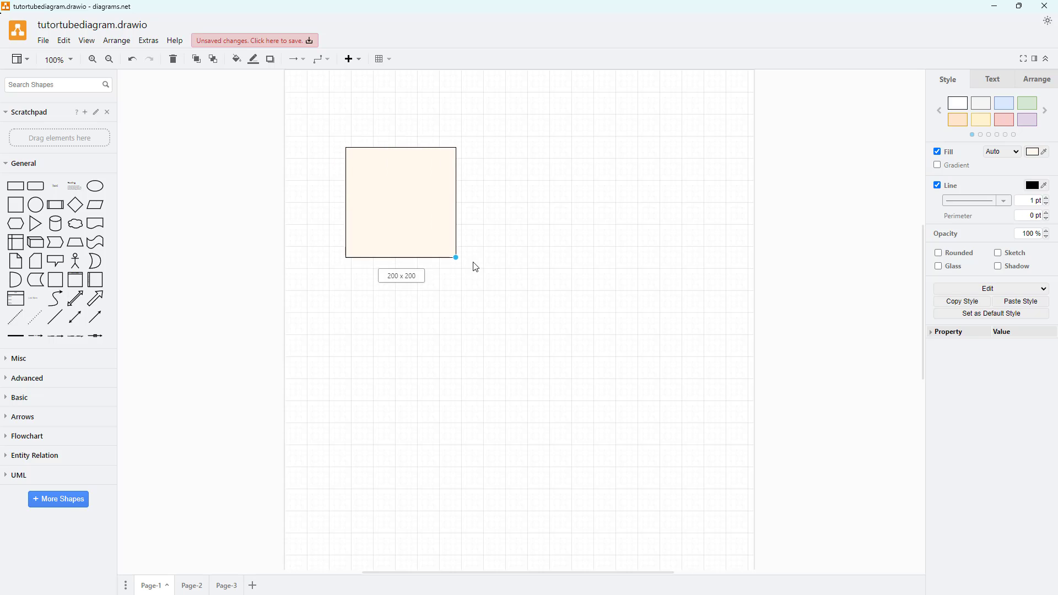
drag(402, 203, 472, 224)
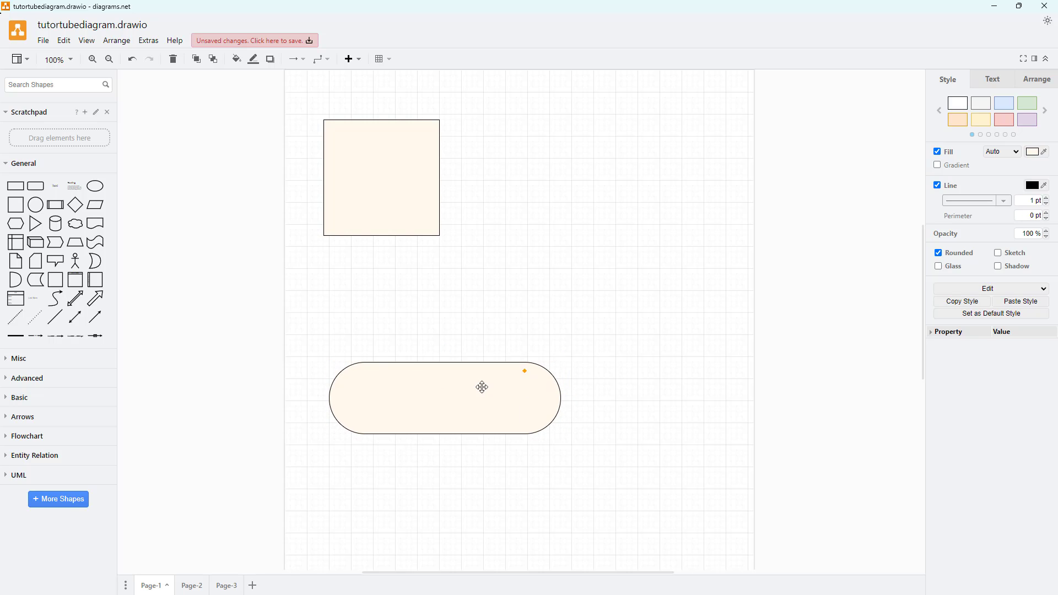
mouse_move(515, 396)
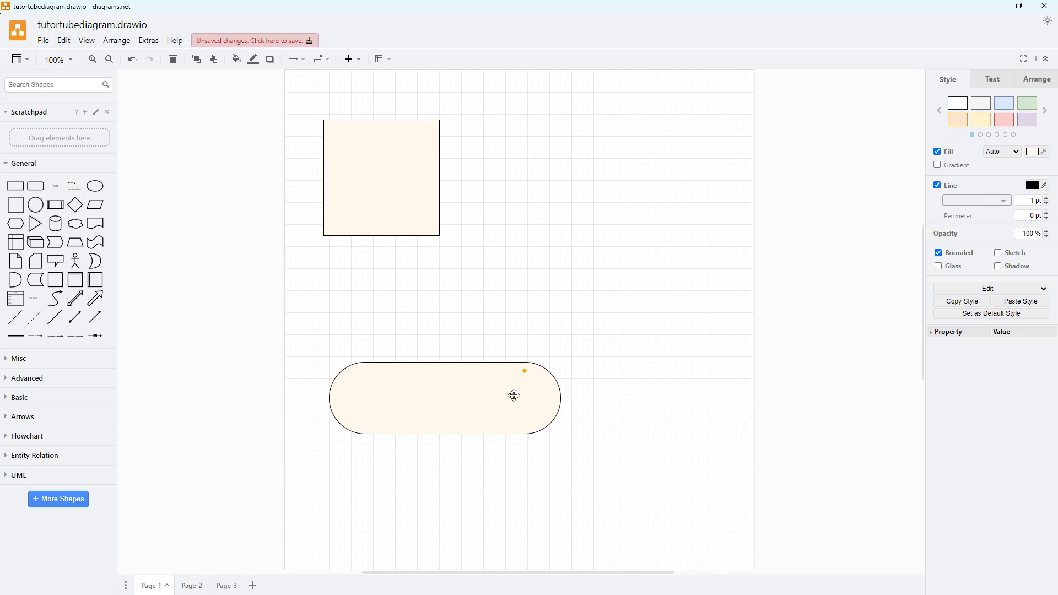
- Move the pill beside the square and drop an actor, trapezoid and wave shape below them
drag(513, 395, 615, 164)
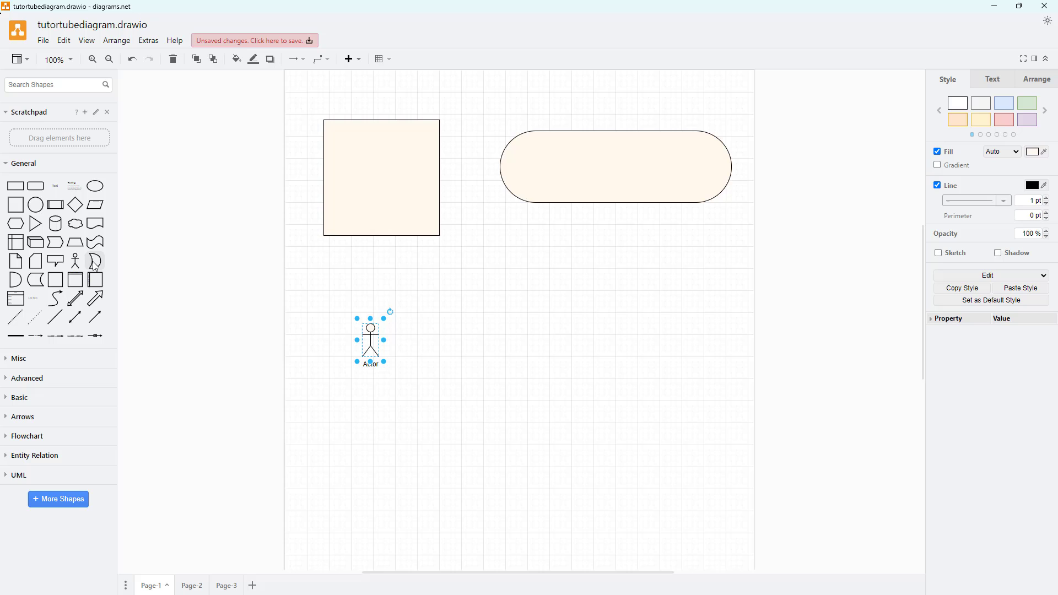
drag(95, 241, 600, 334)
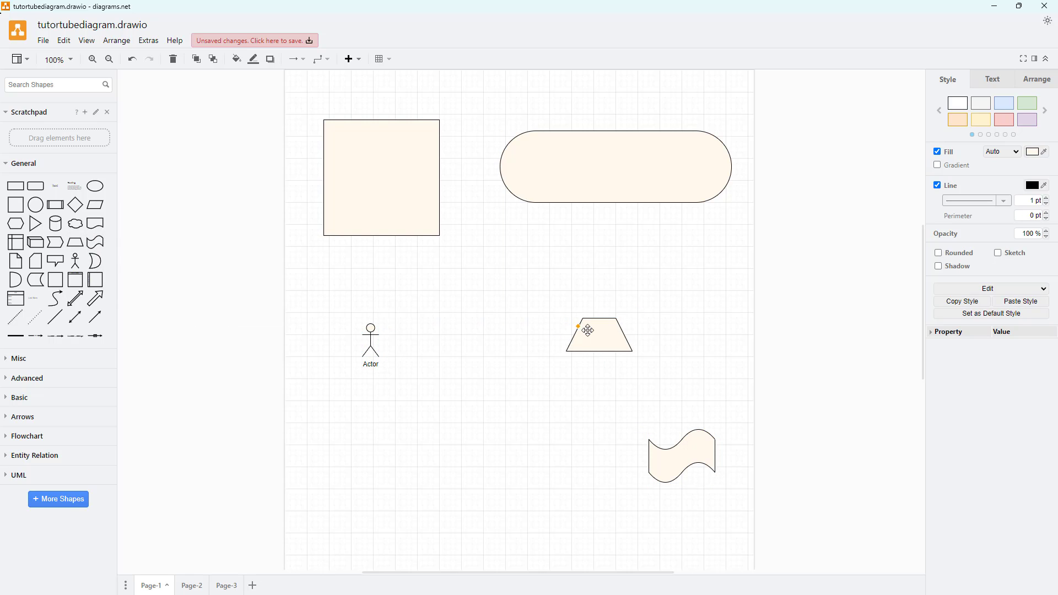
click(681, 455)
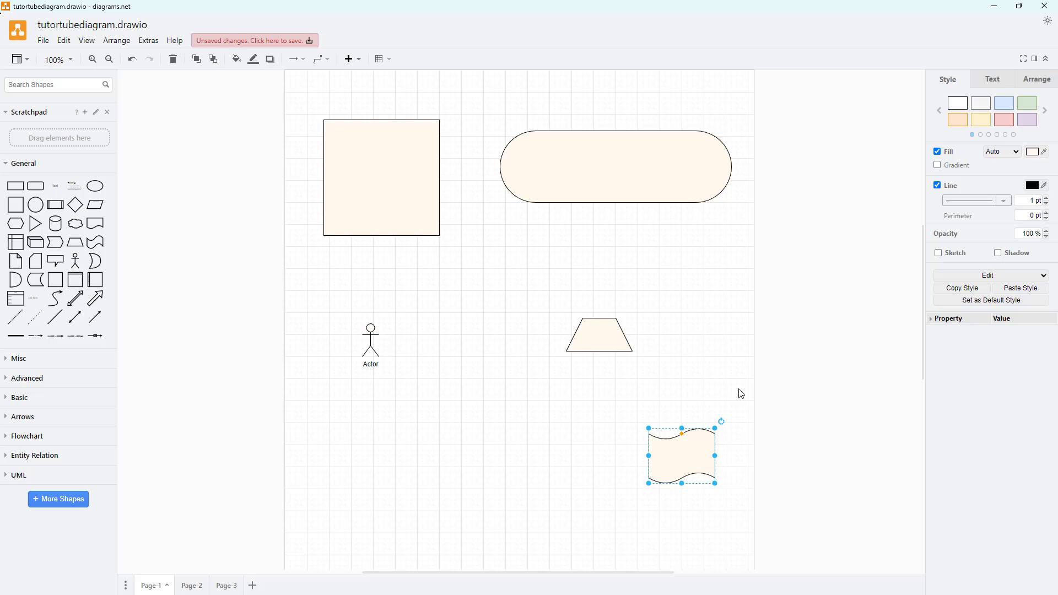
mouse_move(589, 385)
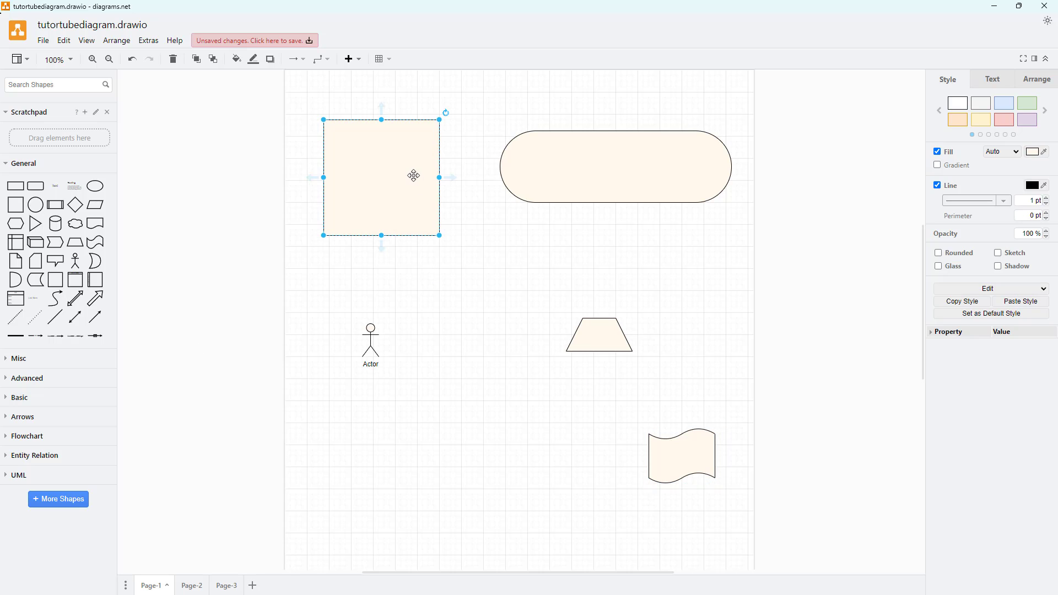
- Label the shapes with typed text such as 'ovsdbhvsdbsdob' and 'fghgfh', including the wave shape
text(ovsdbhvsdbsdob)
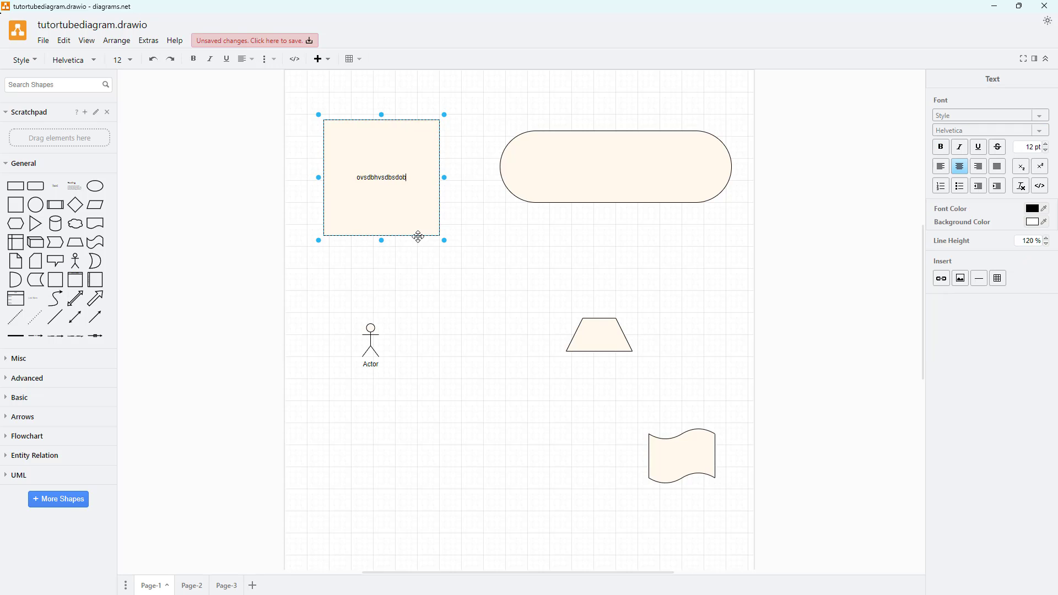
text(fghgfh)
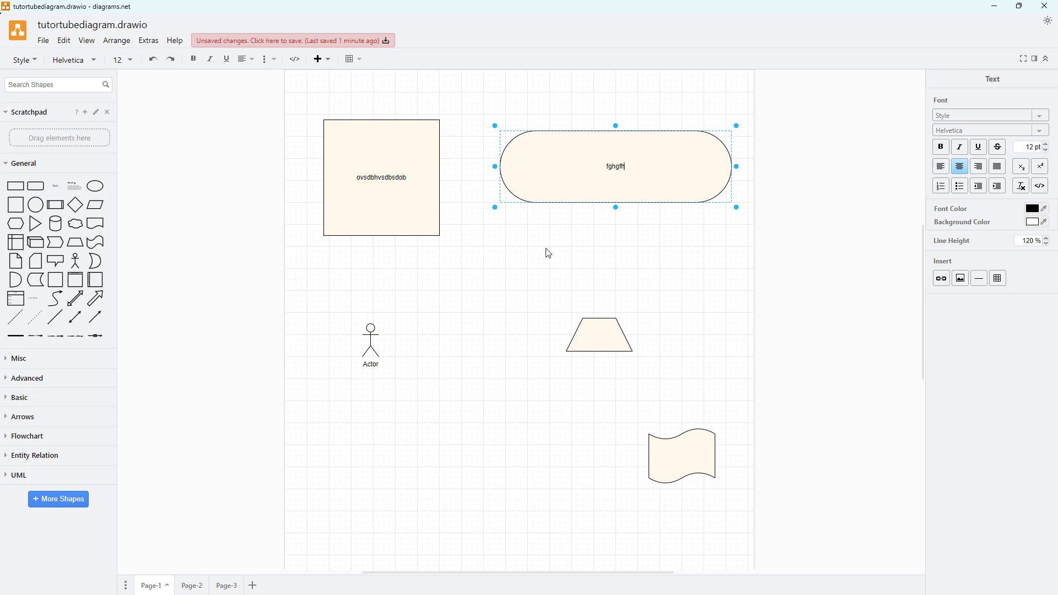
click(370, 339)
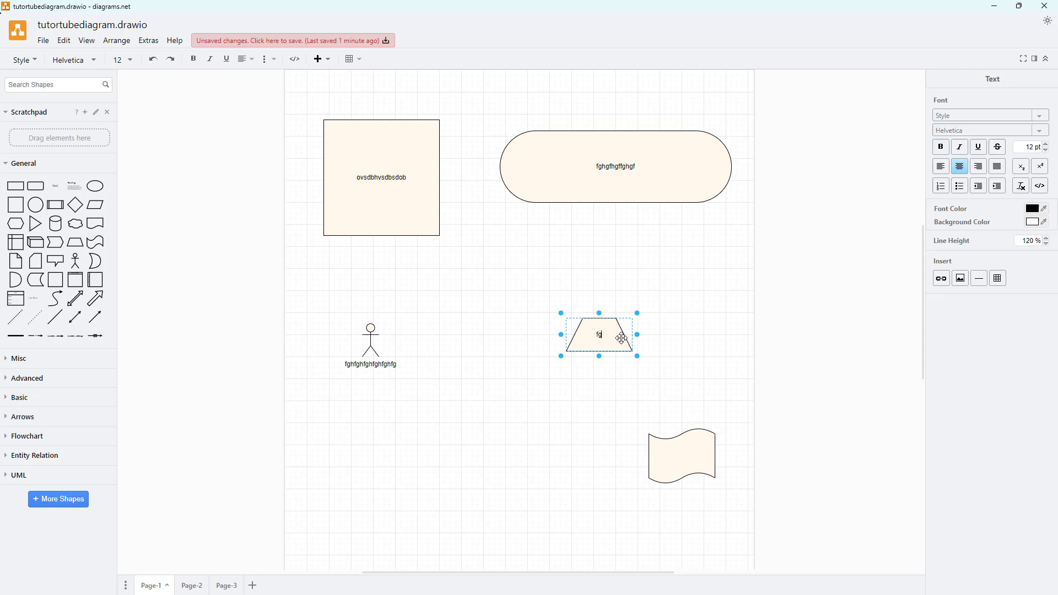
click(682, 455)
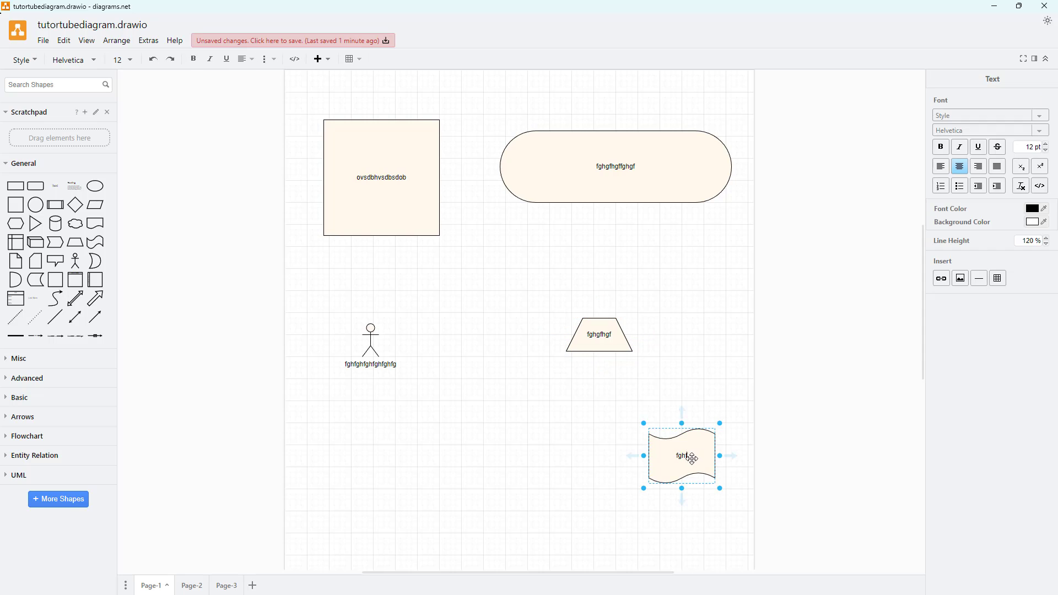
click(592, 405)
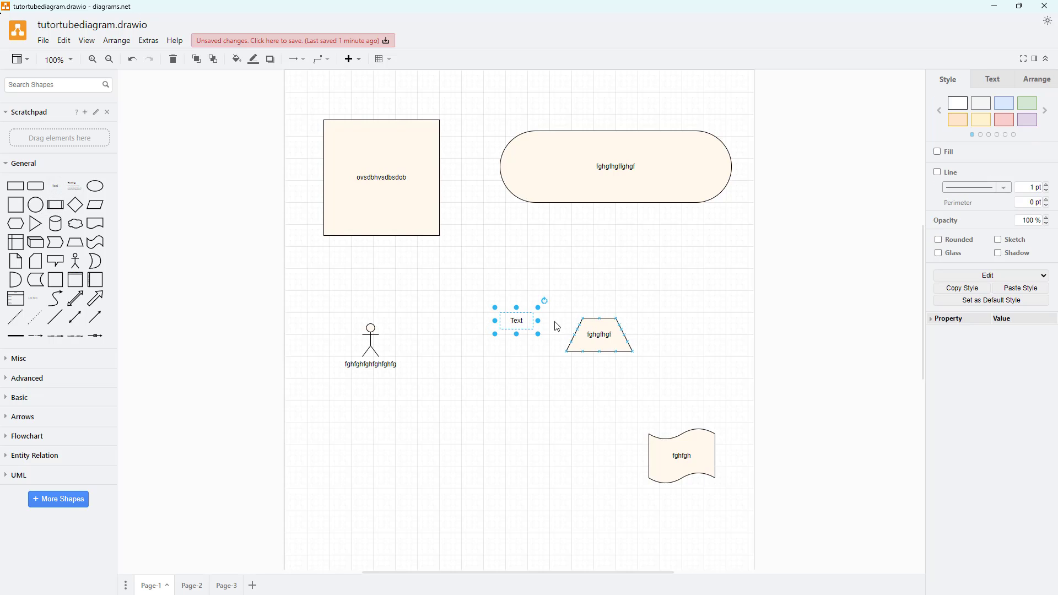
- Move the free text item clear, fill it with 'dfgfdgdfg', and place a heading-with-paragraph text block above the wave
drag(516, 320, 477, 310)
text(dfgfdgdfg)
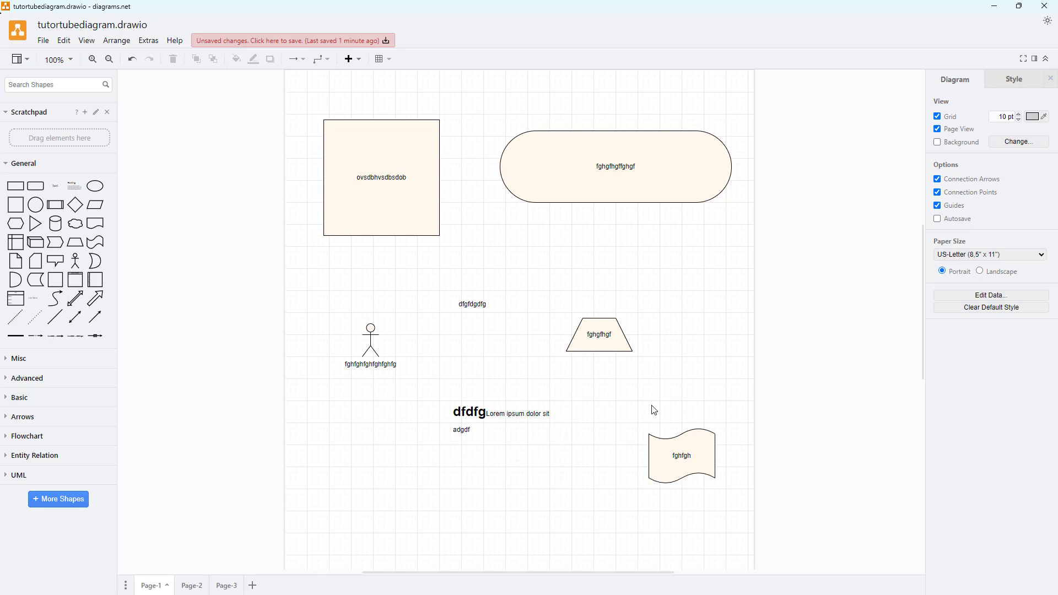
click(501, 414)
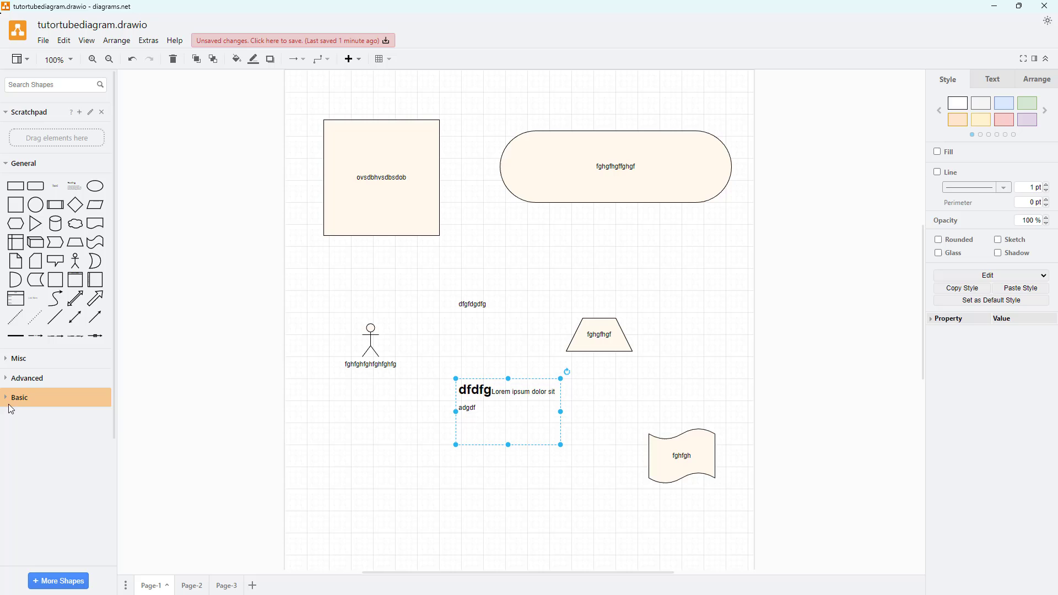
- Expand the Basic and Advanced shape sets and place a cylinder database shape above the actor
click(20, 397)
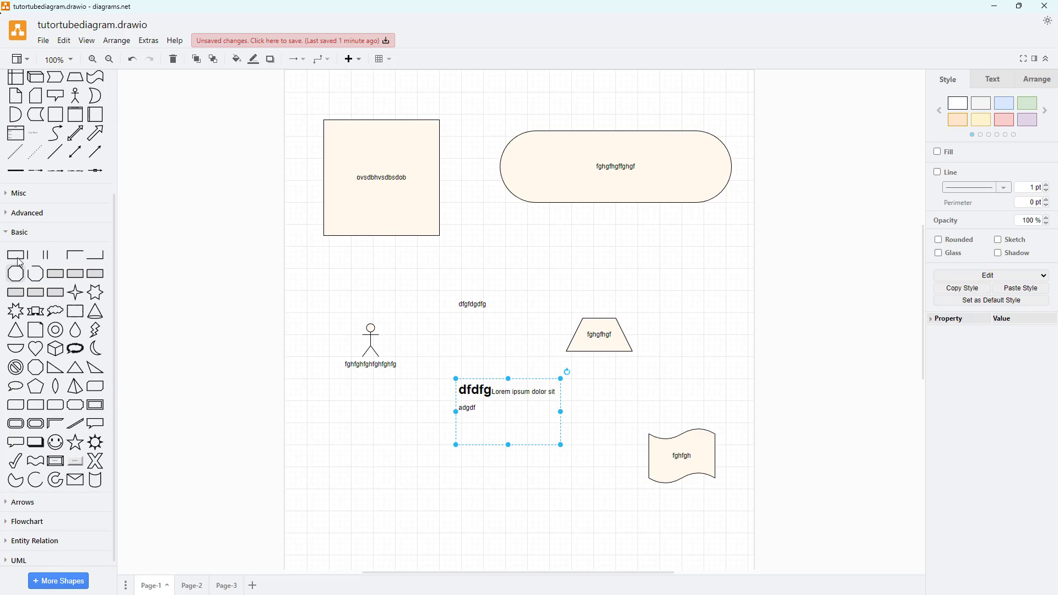
click(27, 212)
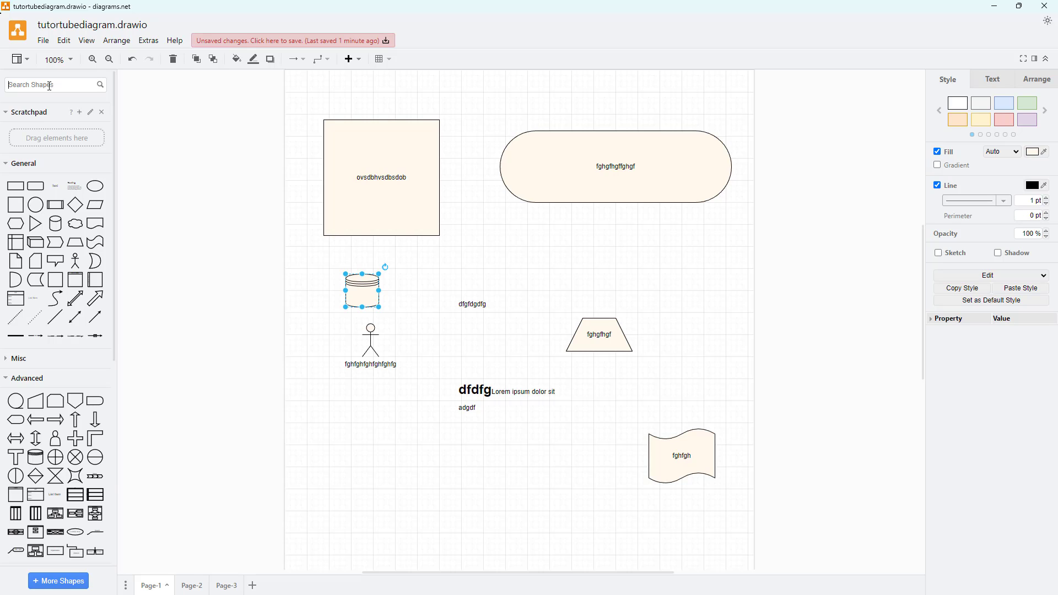
- Search the shape library for 'square' to add two small squares between the pill and trapezoid
text(square)
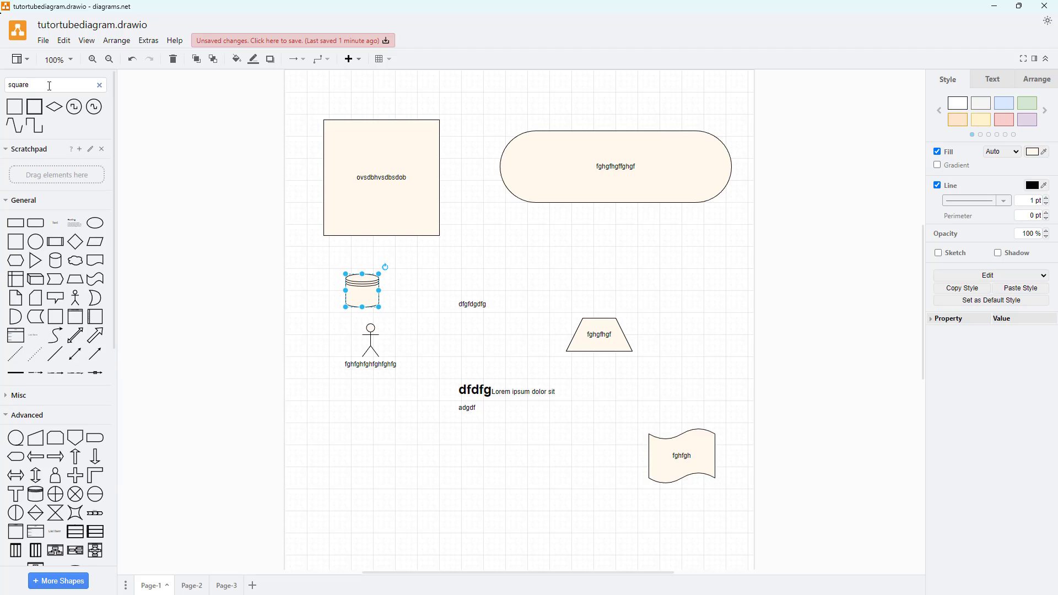
mouse_move(14, 107)
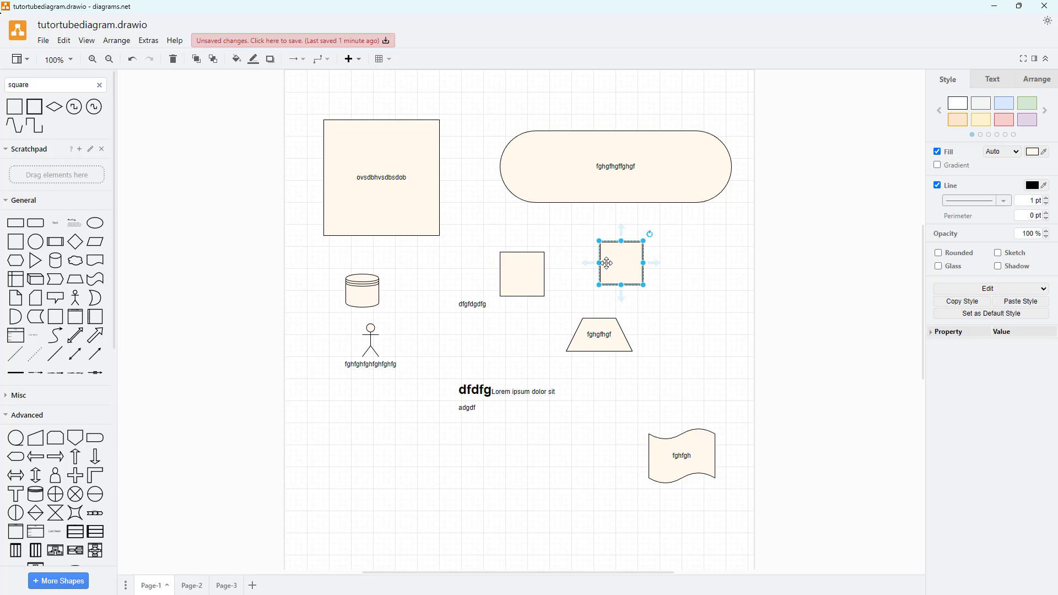
mouse_move(695, 320)
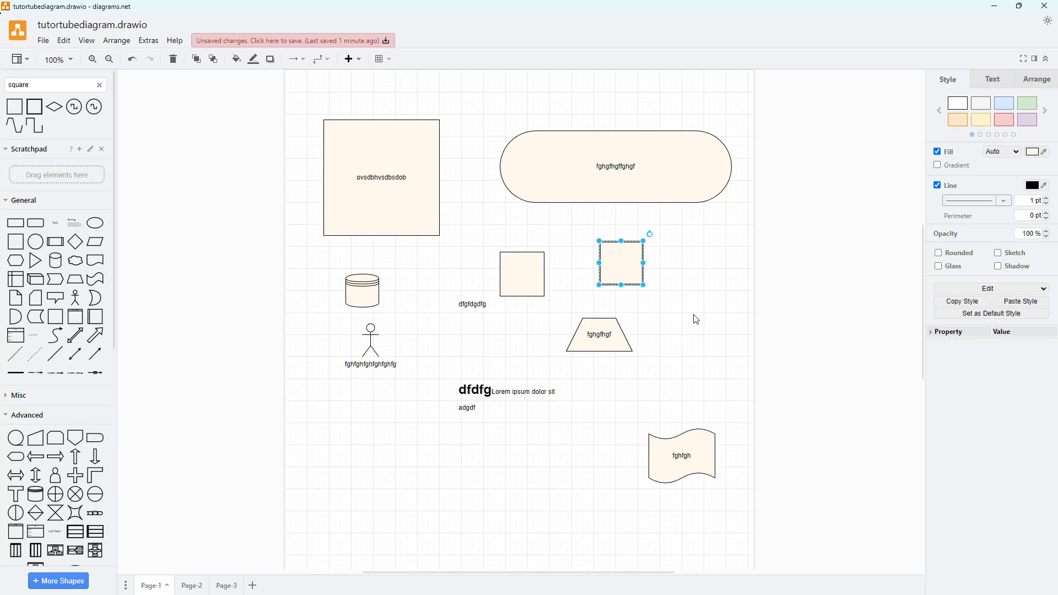
mouse_move(875, 284)
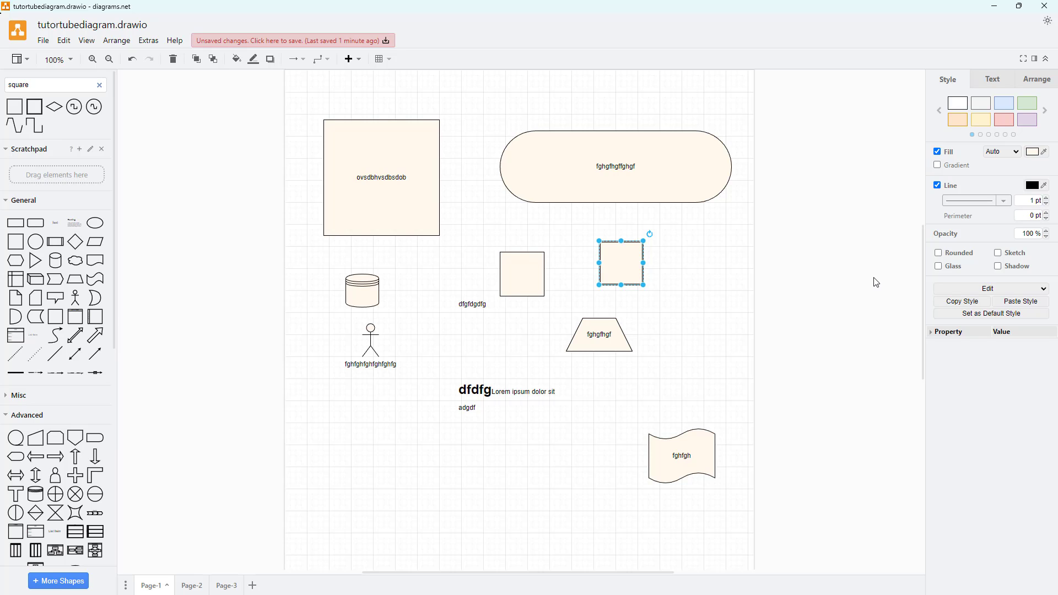
mouse_move(774, 310)
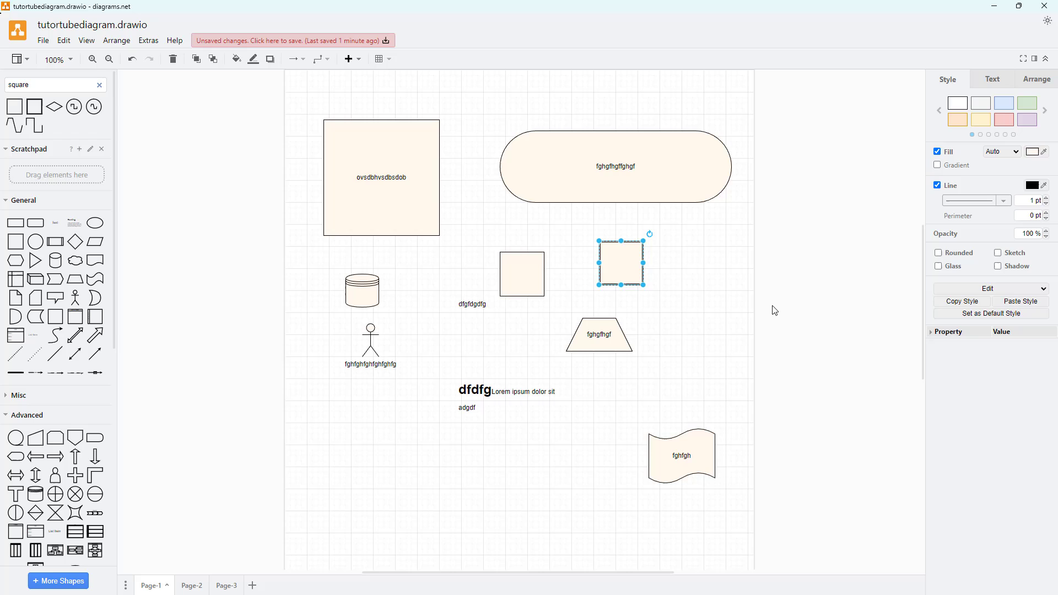